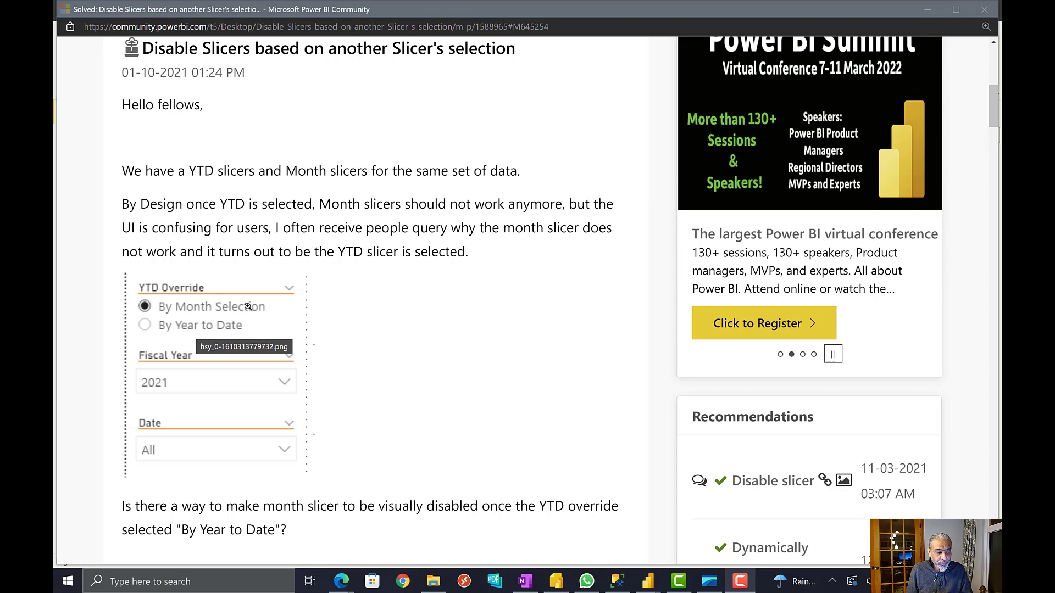
mouse_move(175, 394)
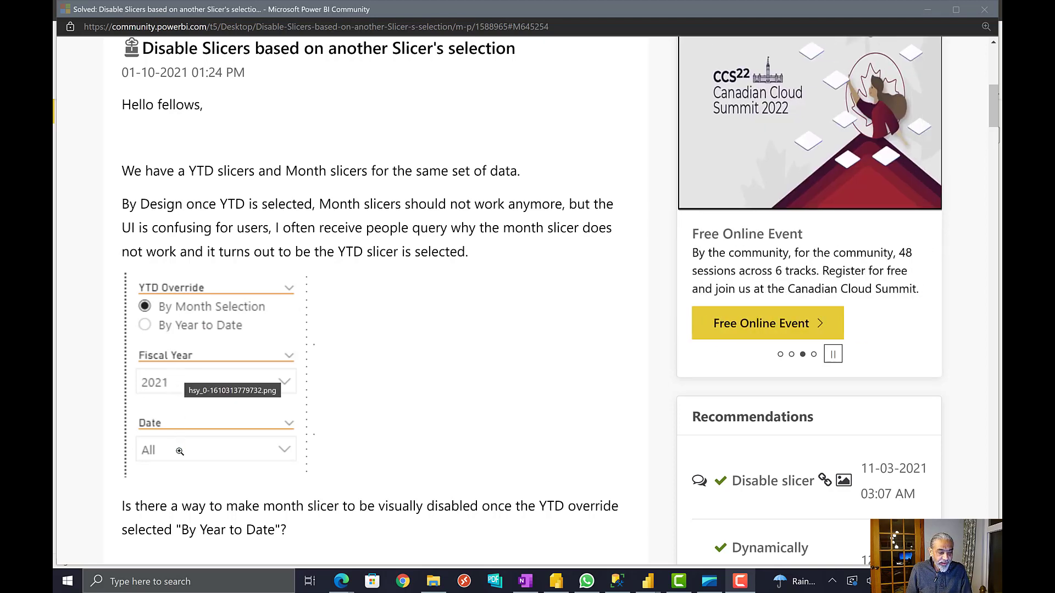
mouse_move(184, 452)
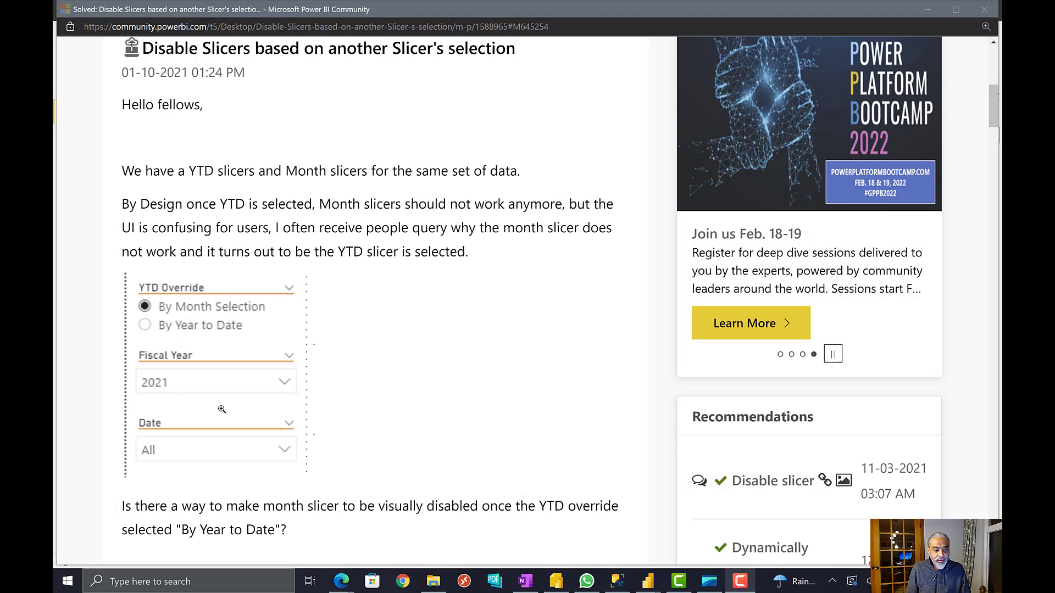
mouse_move(189, 312)
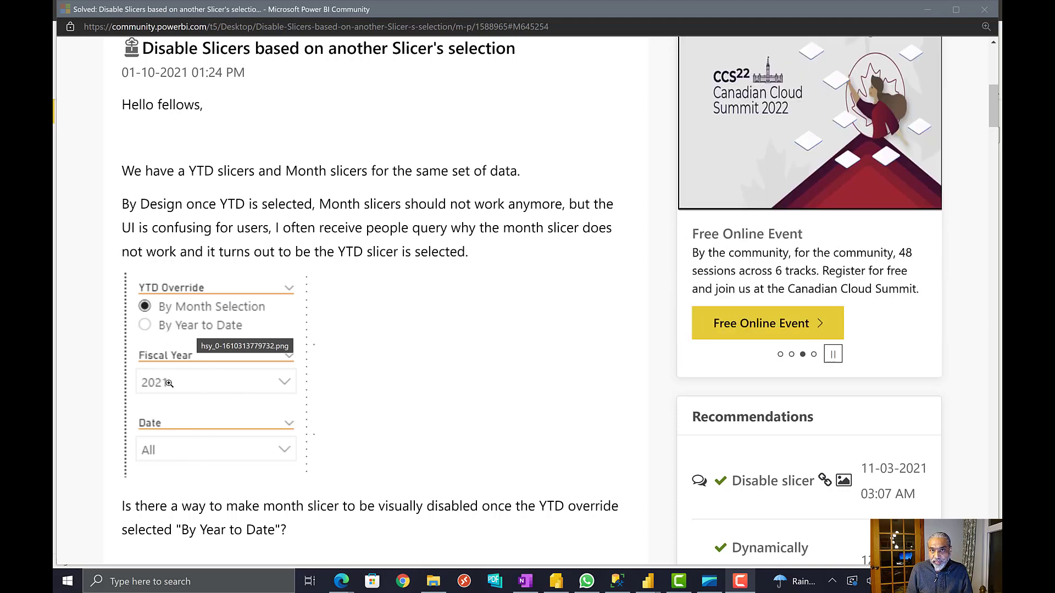
mouse_move(218, 454)
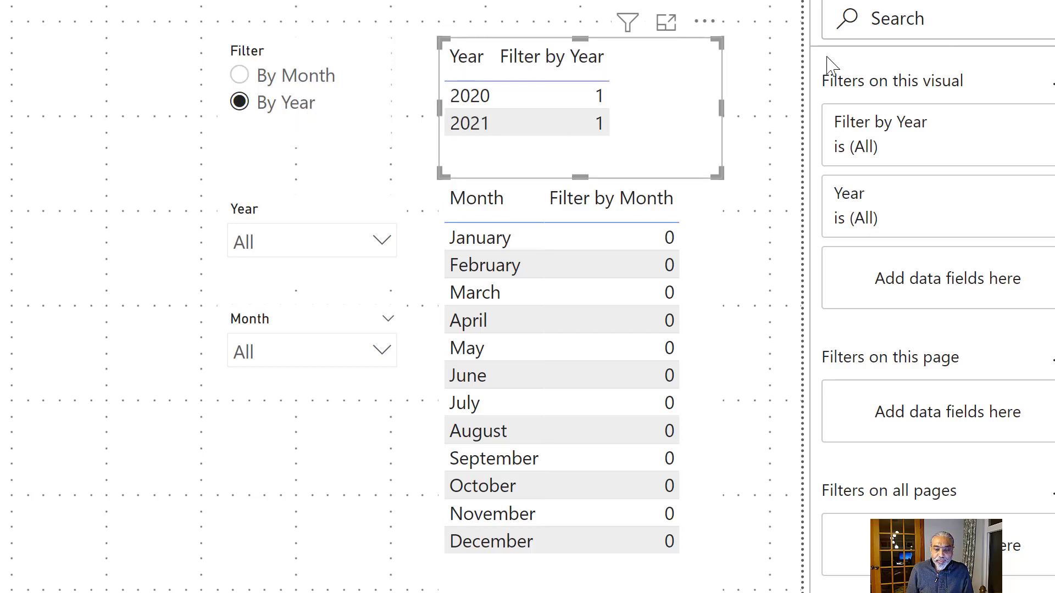
Step: Show the Filter by Year measure's DAX: INT(SELECTEDVALUE('Filter'[Filter]) = "By Year")
click(468, 94)
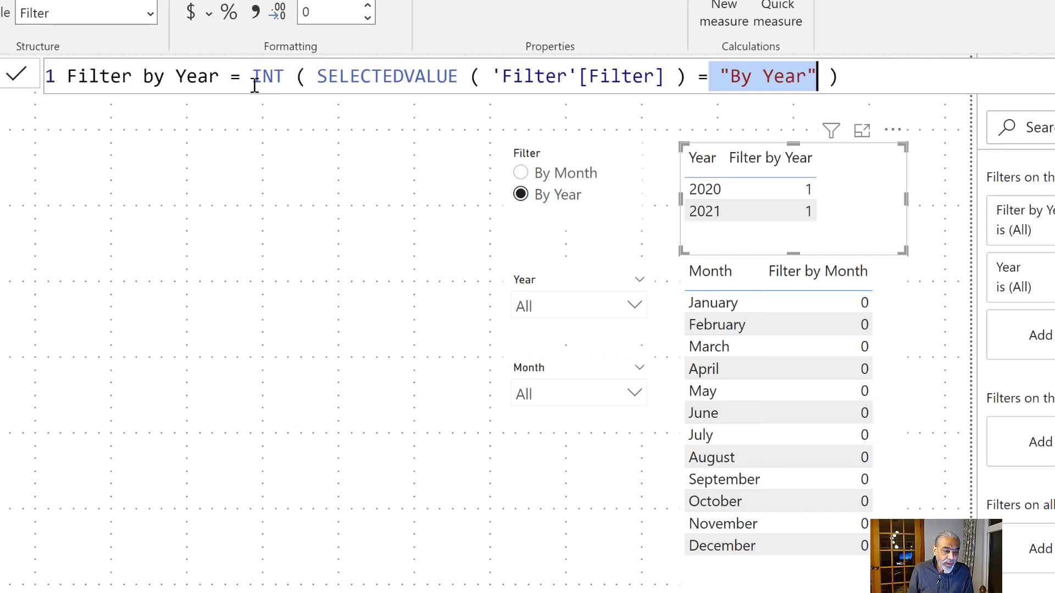
Step: Show the Filter by Month measure's DAX and highlight the "By Month" comparison
double_click(269, 77)
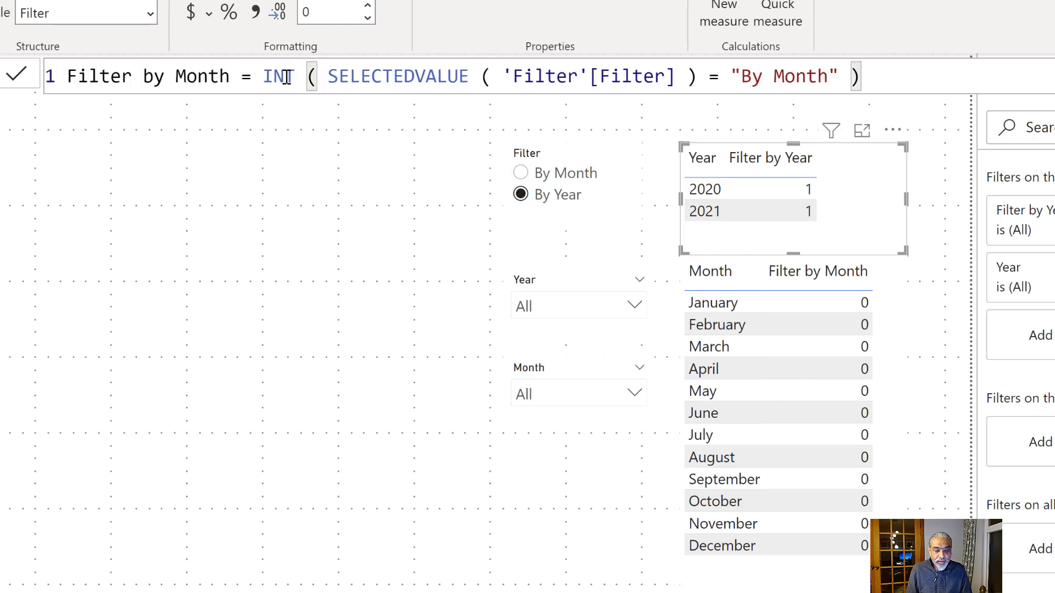
drag(328, 76, 609, 76)
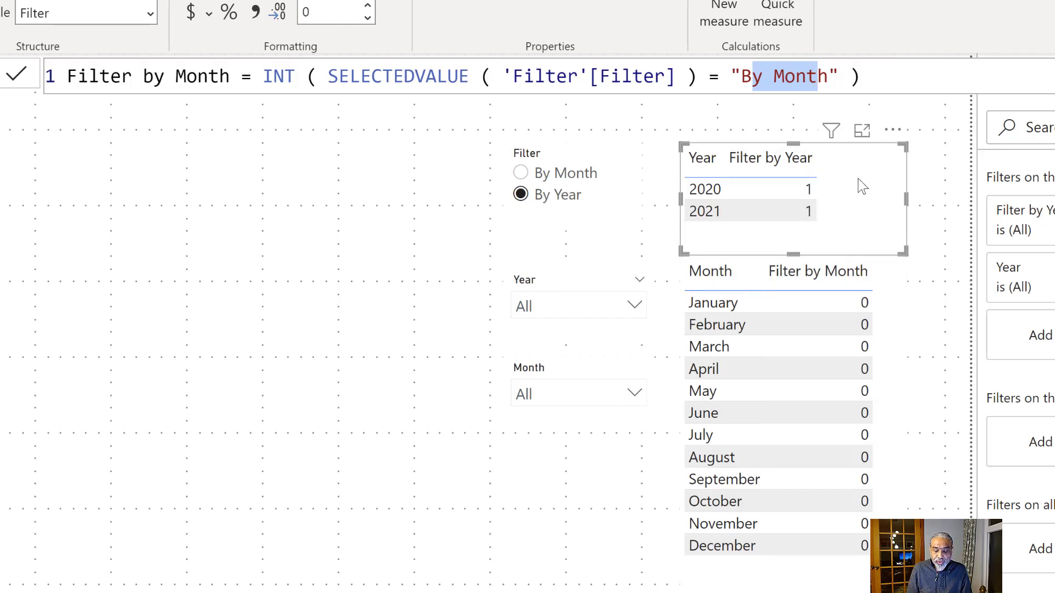
mouse_move(818, 419)
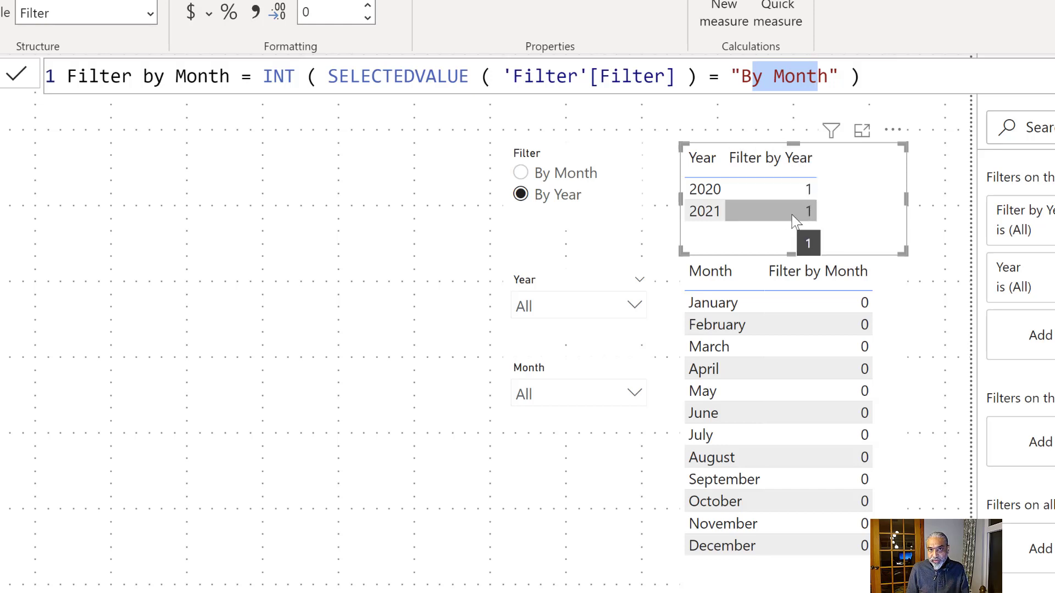
mouse_move(790, 221)
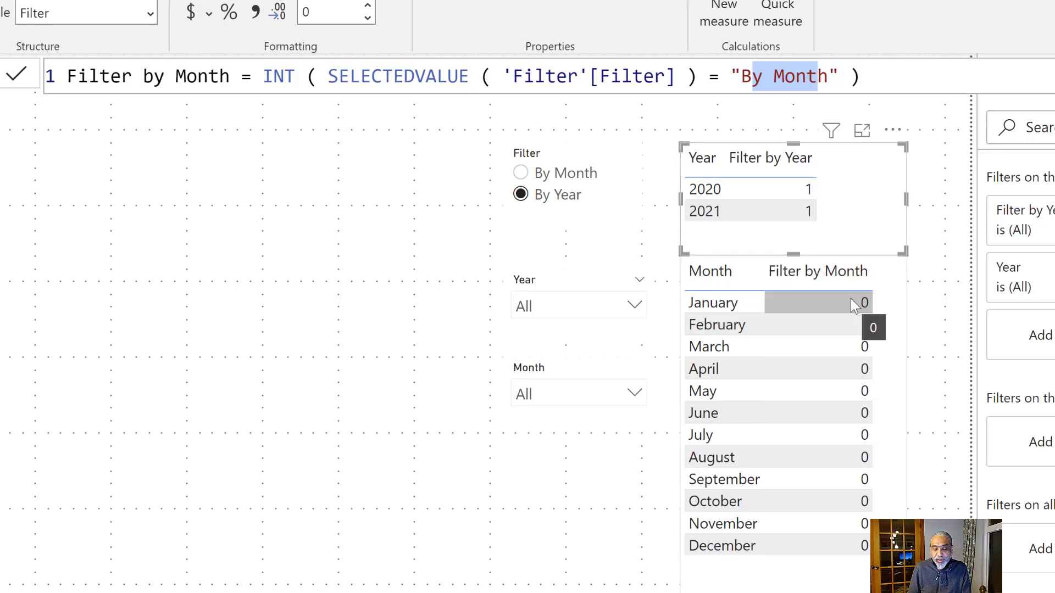
mouse_move(769, 302)
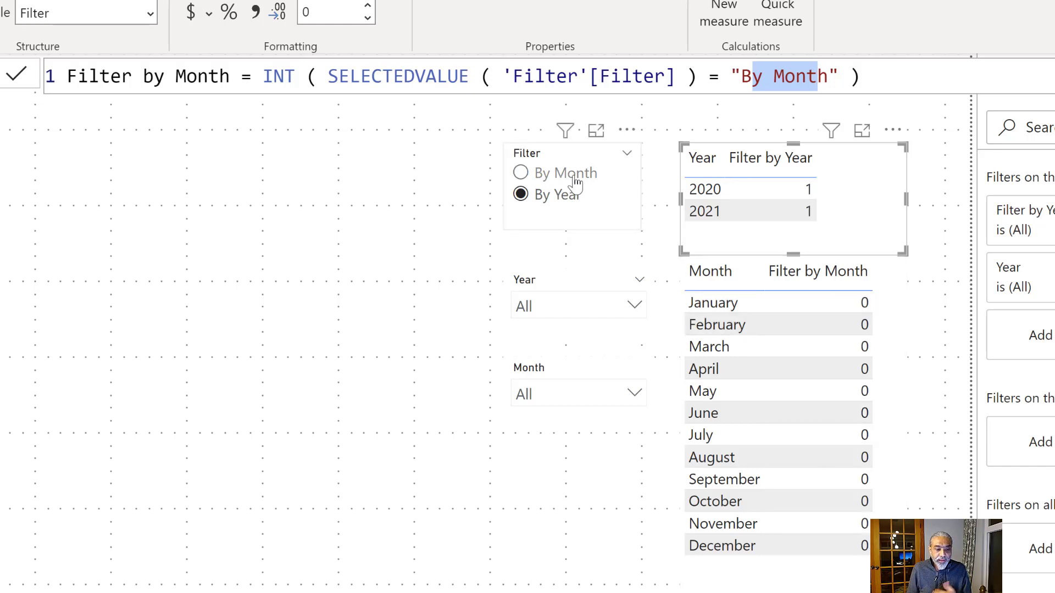
Step: Set the Filter slicer to By Month so the month measure returns 1 and year 0
click(519, 173)
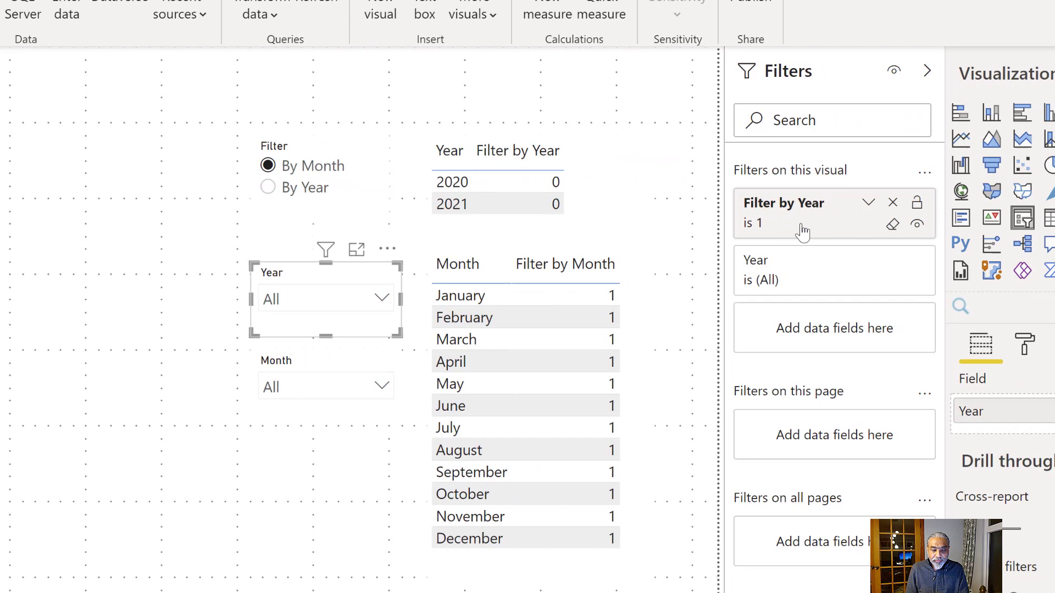
mouse_move(765, 224)
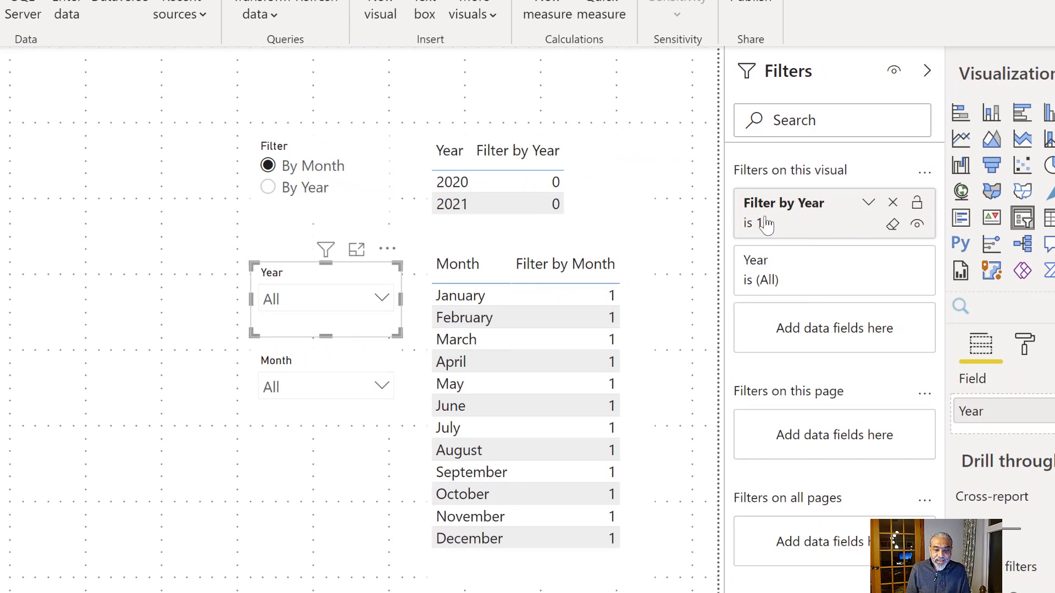
Step: Remove the Filter by Year visual filter from the Month slicer so it uses Filter by Month is 1
click(325, 248)
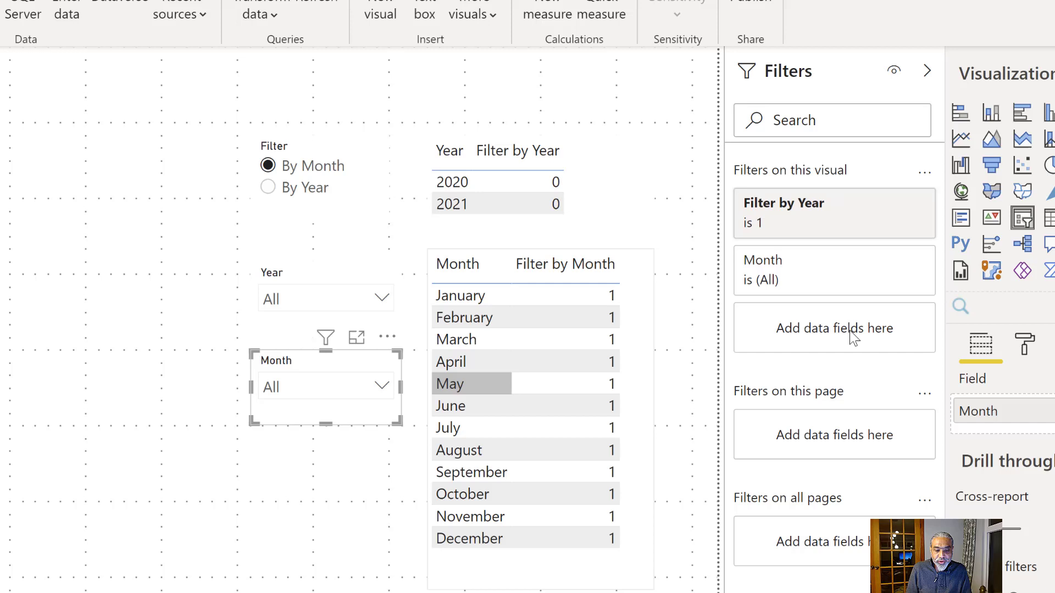
mouse_move(804, 210)
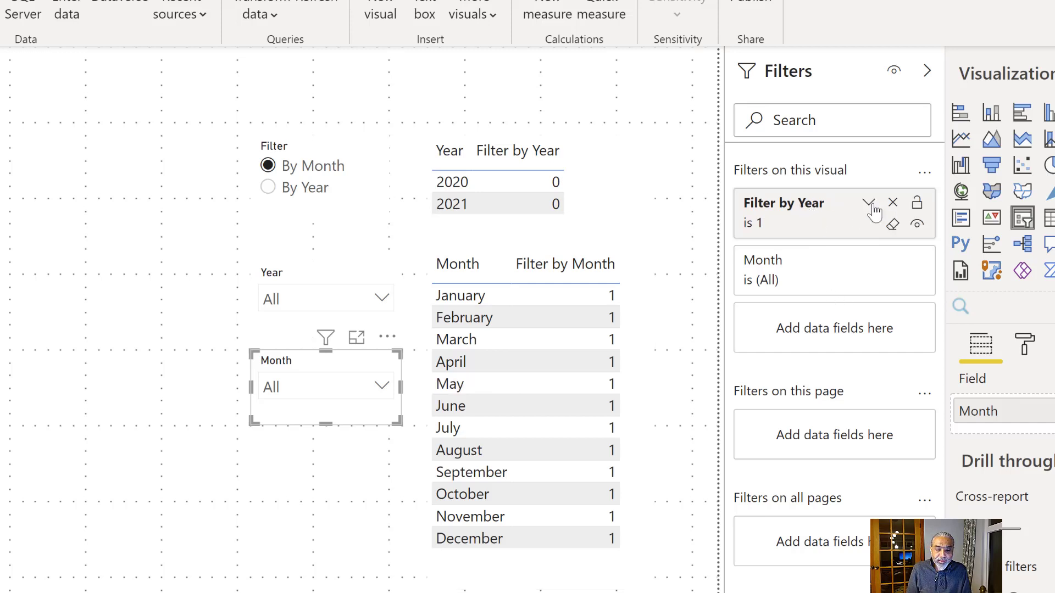
click(867, 202)
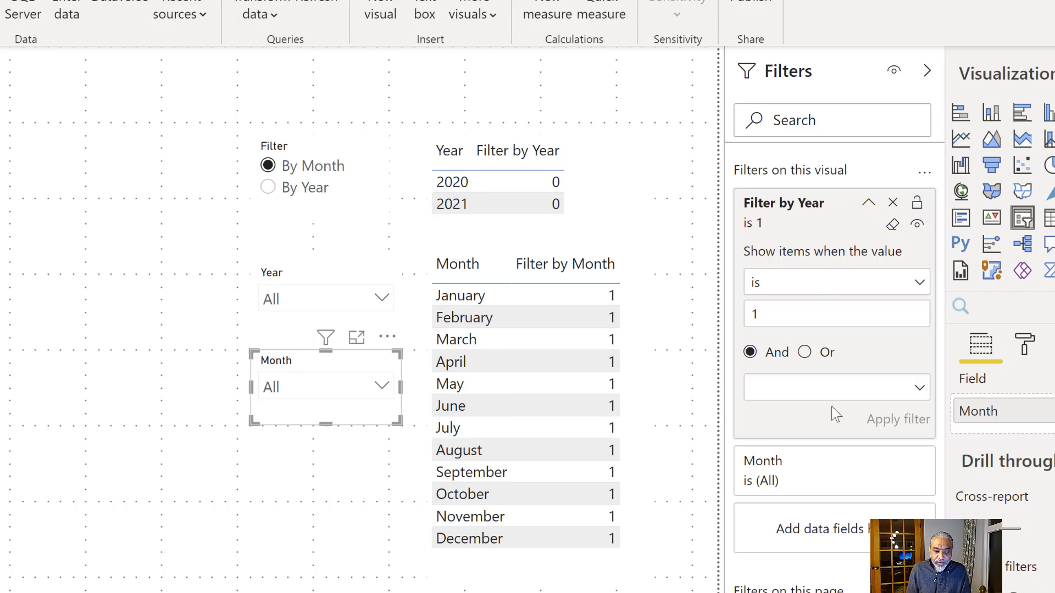
mouse_move(892, 210)
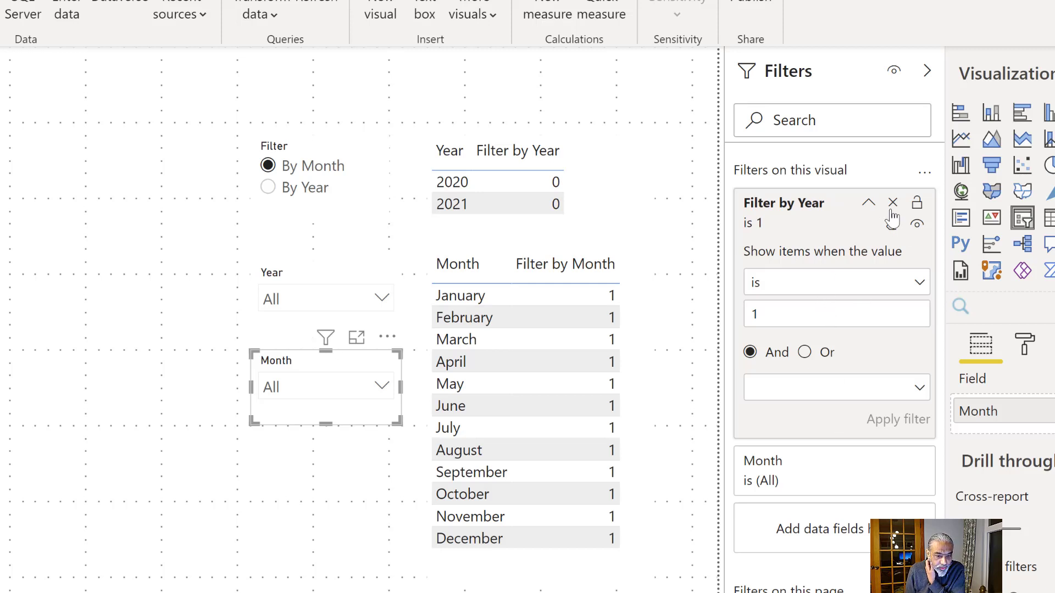
click(892, 202)
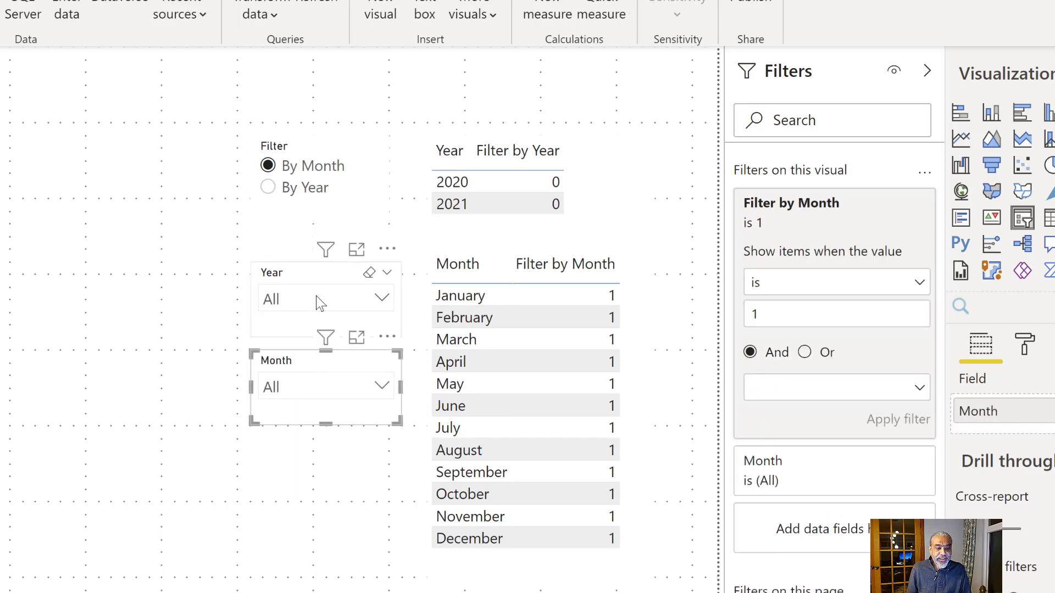
Step: Check the Year slicer's filters, then set the Filter slicer to By Year
click(382, 298)
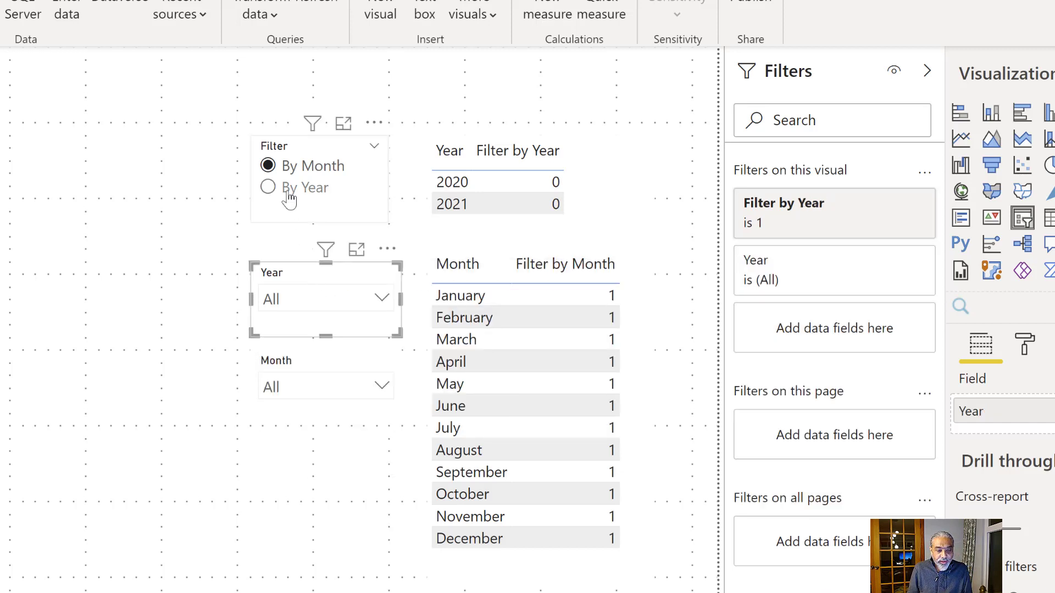
click(267, 187)
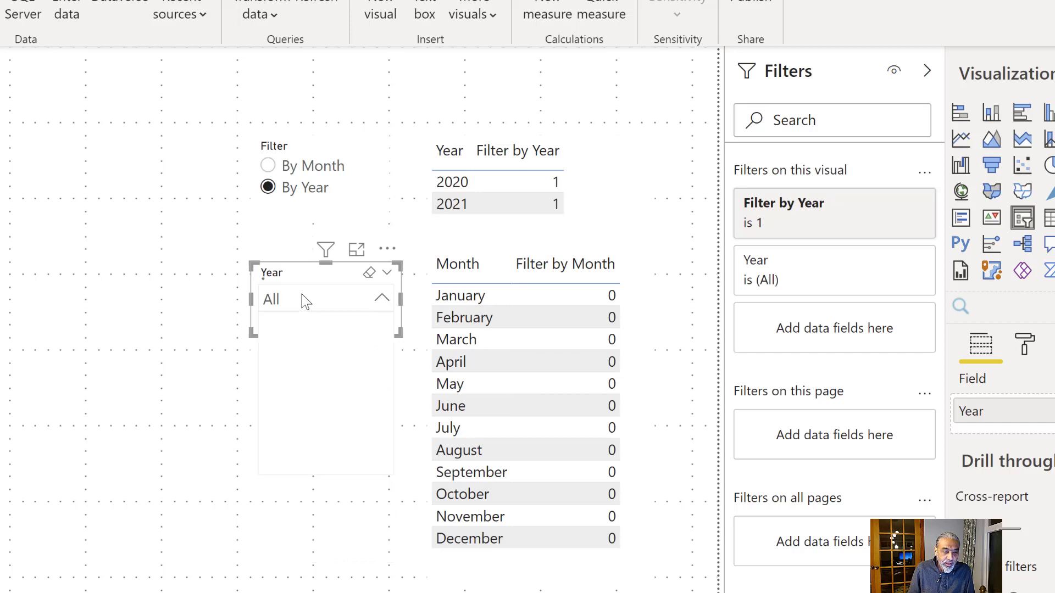
Step: Pick 2021 in the Year slicer, switch the filter to By Month, then clear 2021 so all years show
click(382, 298)
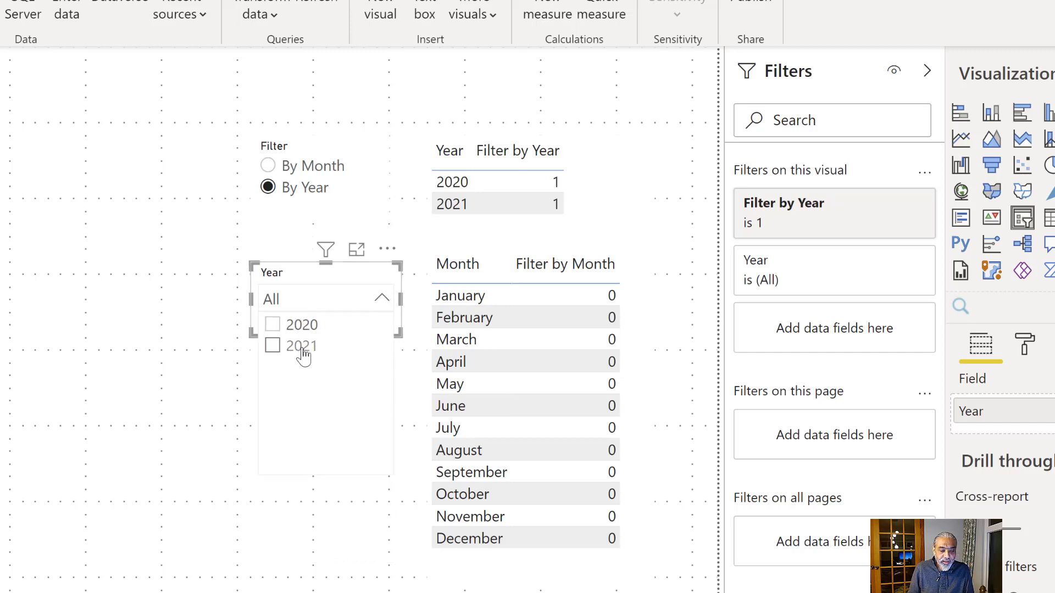
click(273, 345)
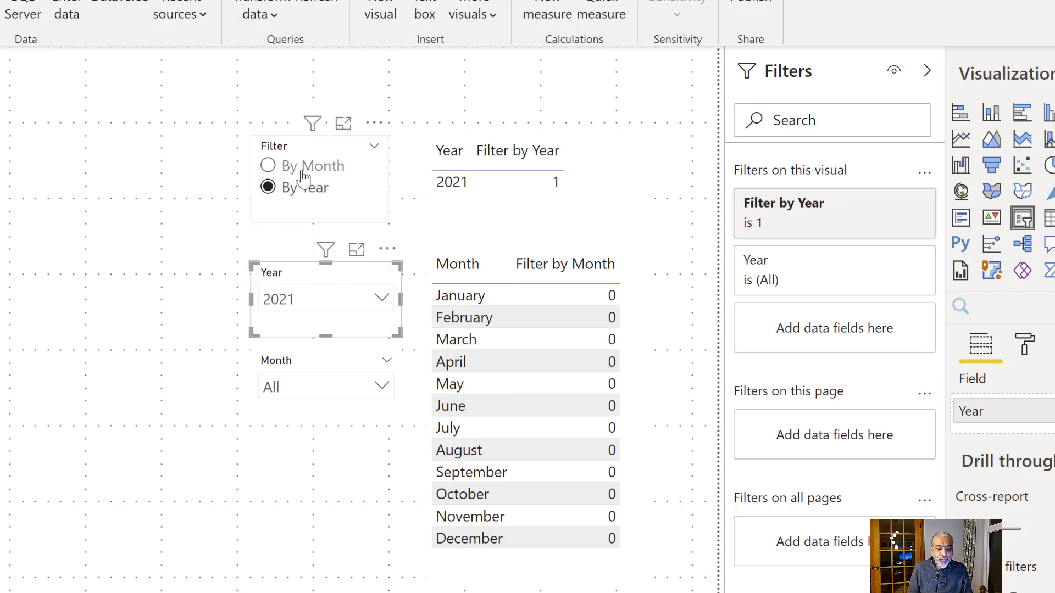
click(267, 166)
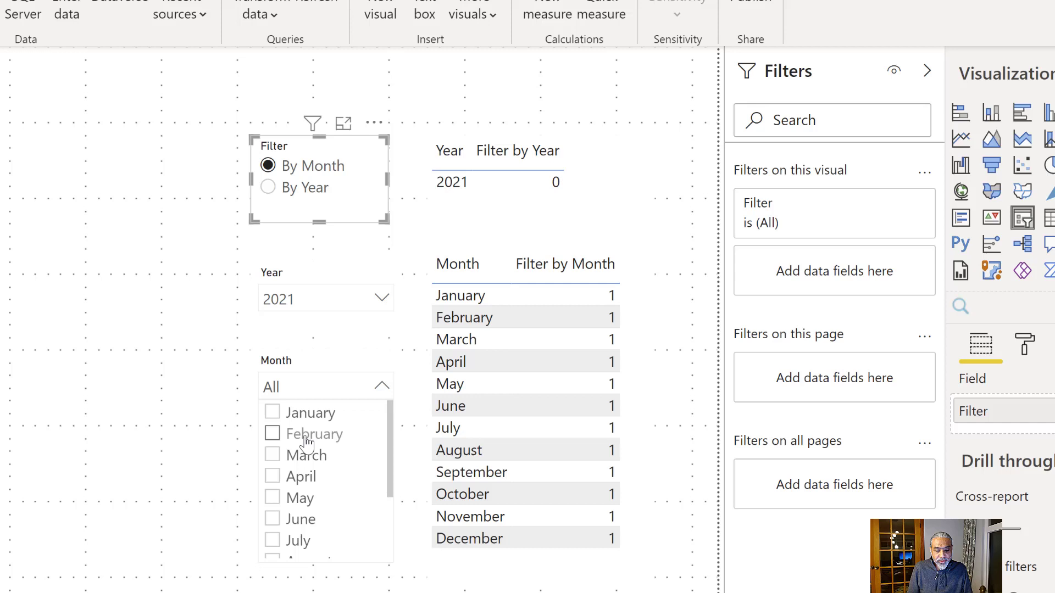
scroll(down, 3)
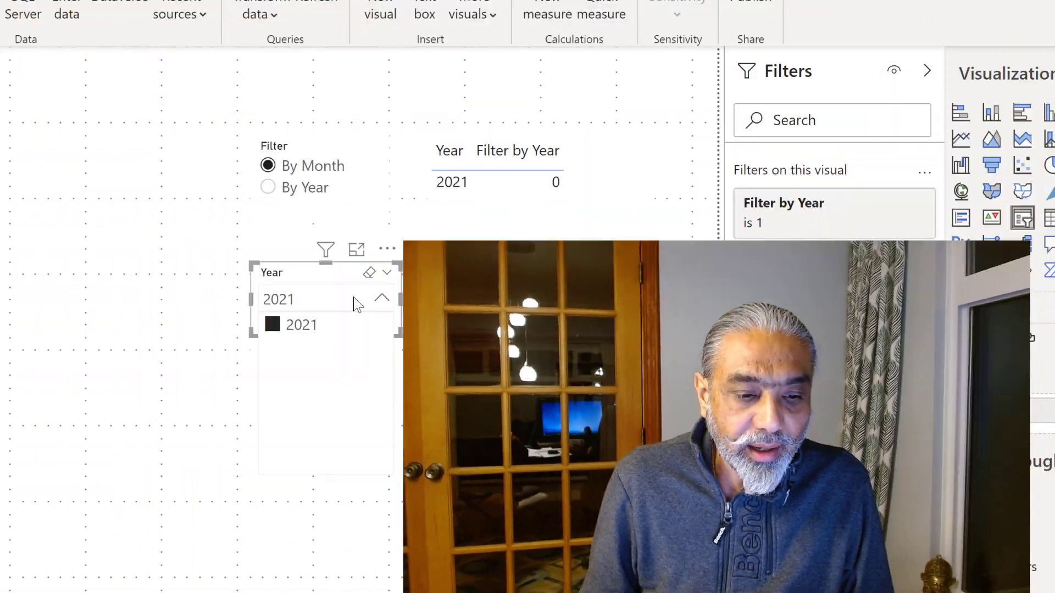
click(272, 324)
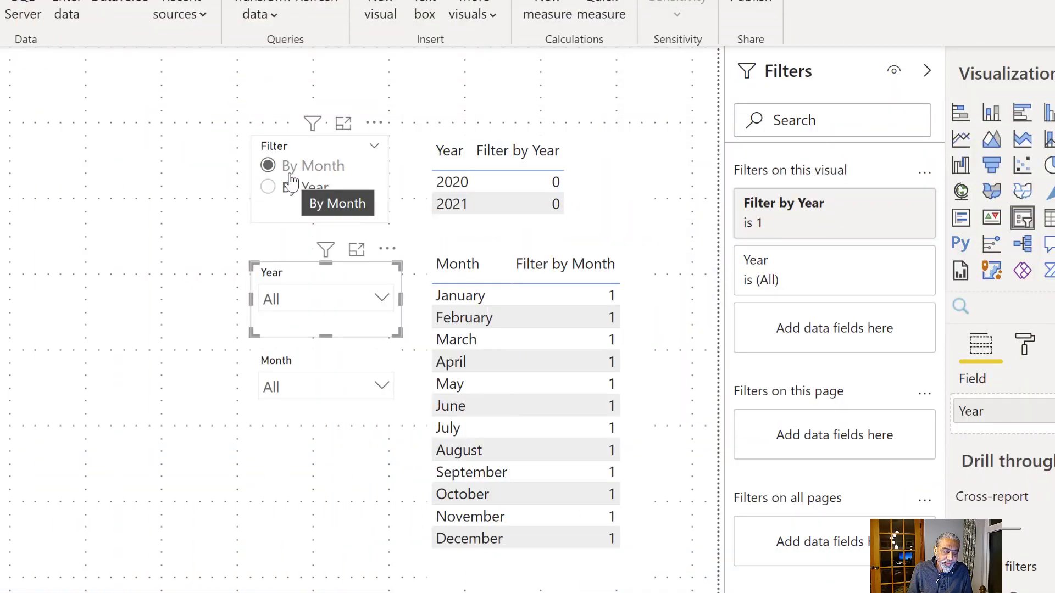
Step: Select March, April and May in the Month slicer, then switch the Filter slicer to By Year
click(382, 297)
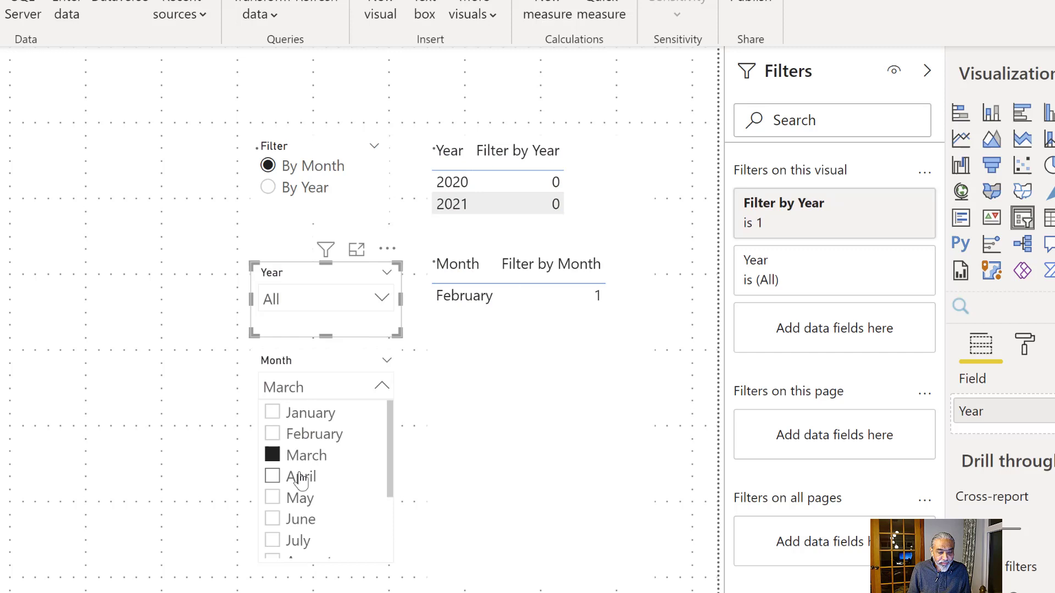
click(271, 476)
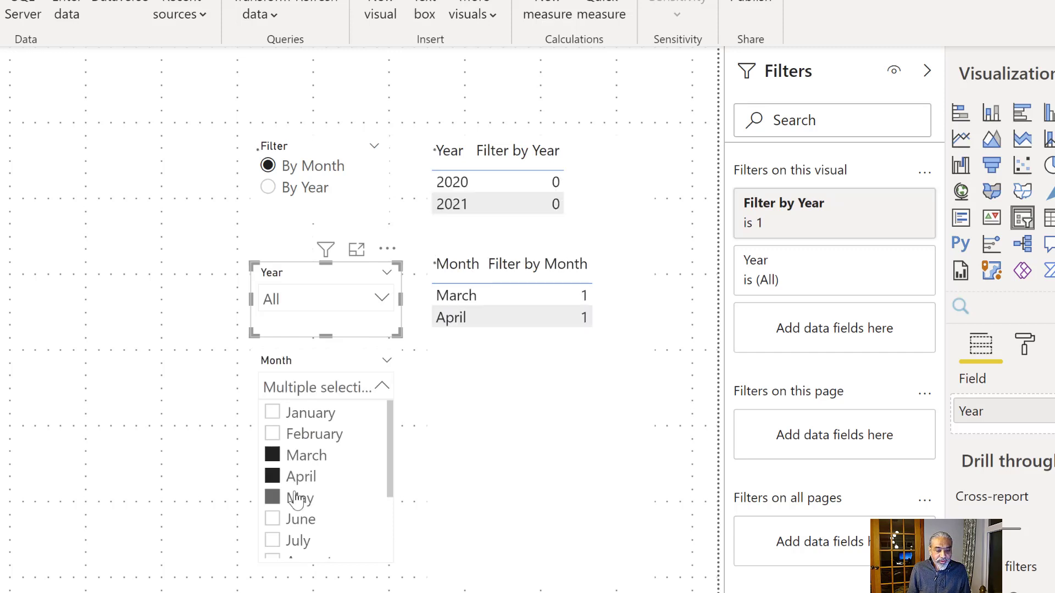
click(273, 498)
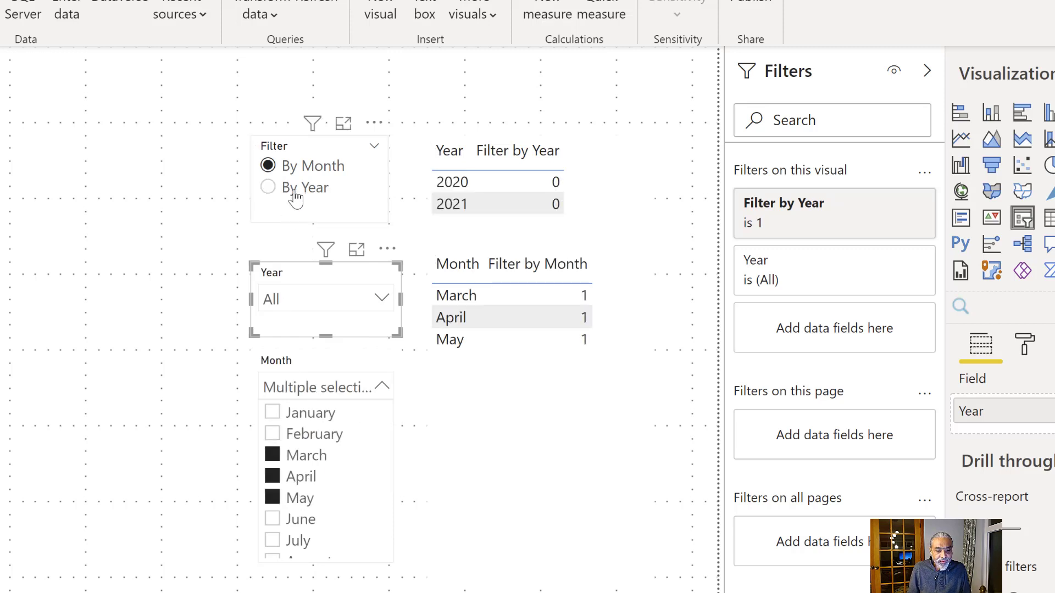
click(267, 187)
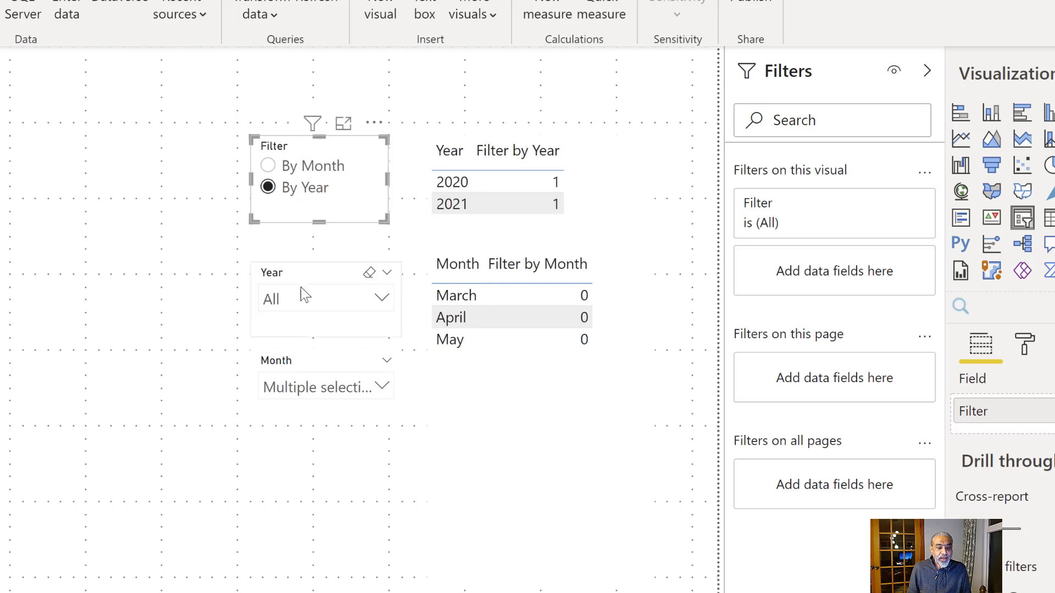